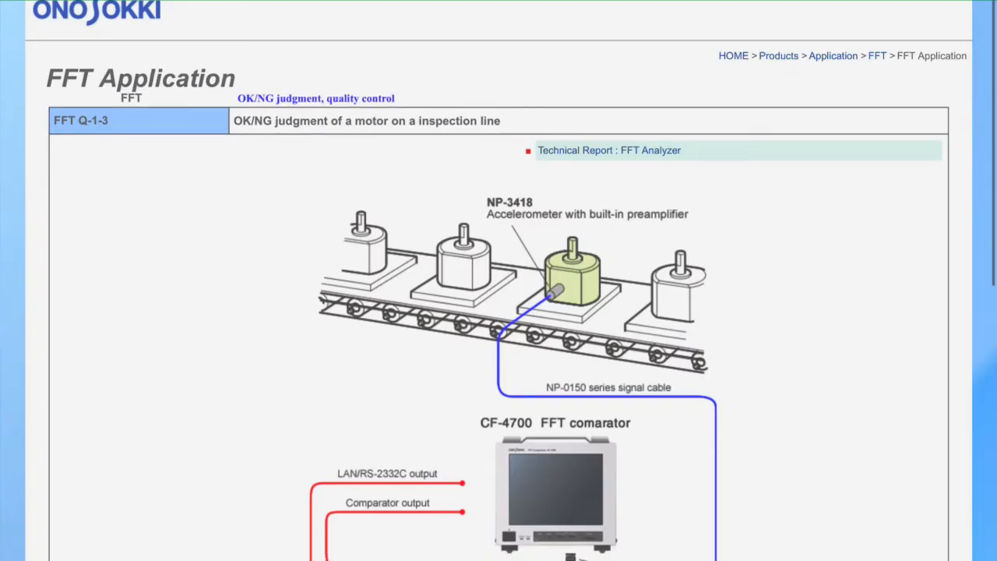
scroll("down", 3)
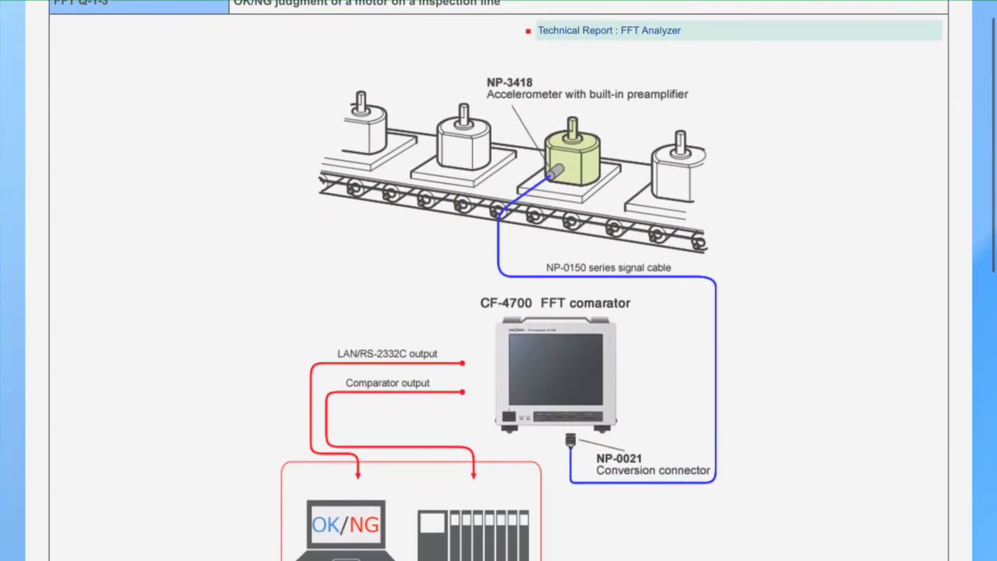
scroll("down", 3)
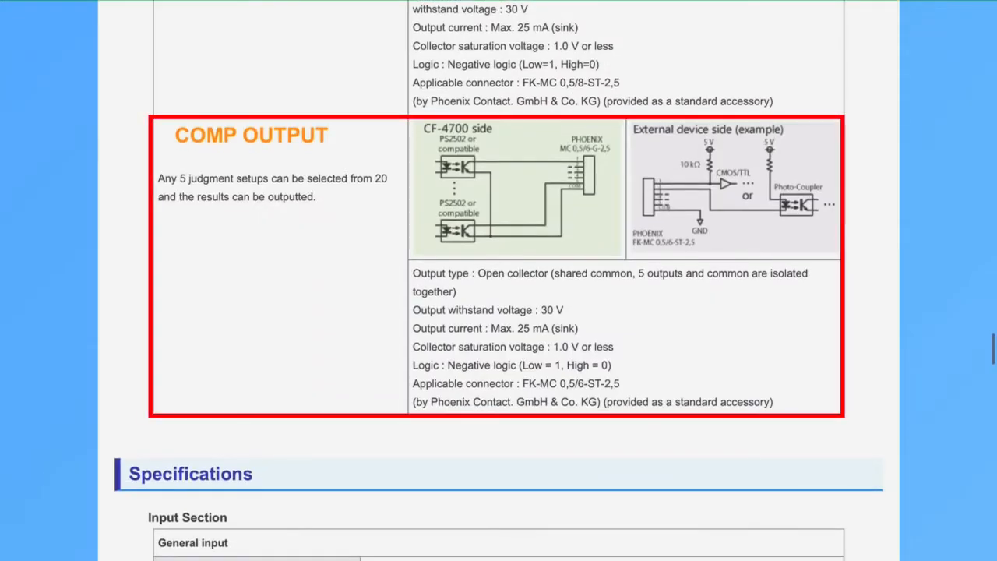